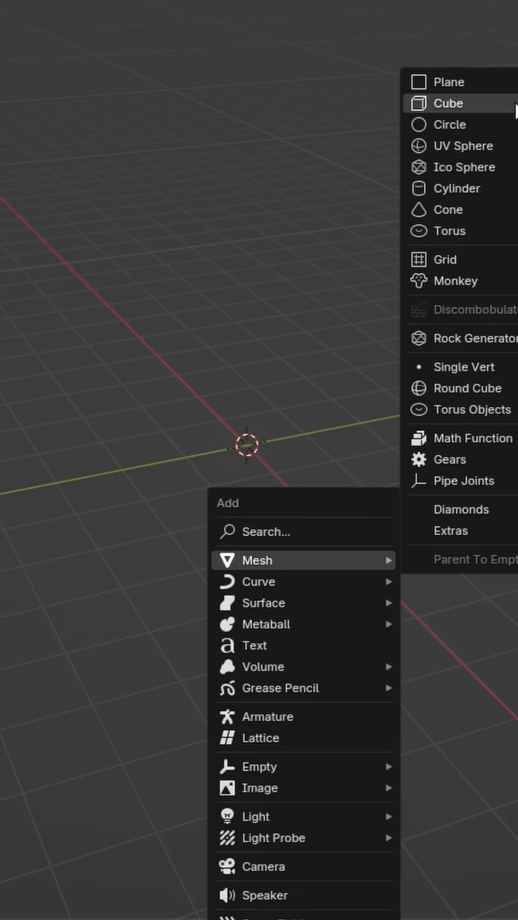
# - Add a cube mesh as the starting block for the room
pyautogui.click(448, 104)
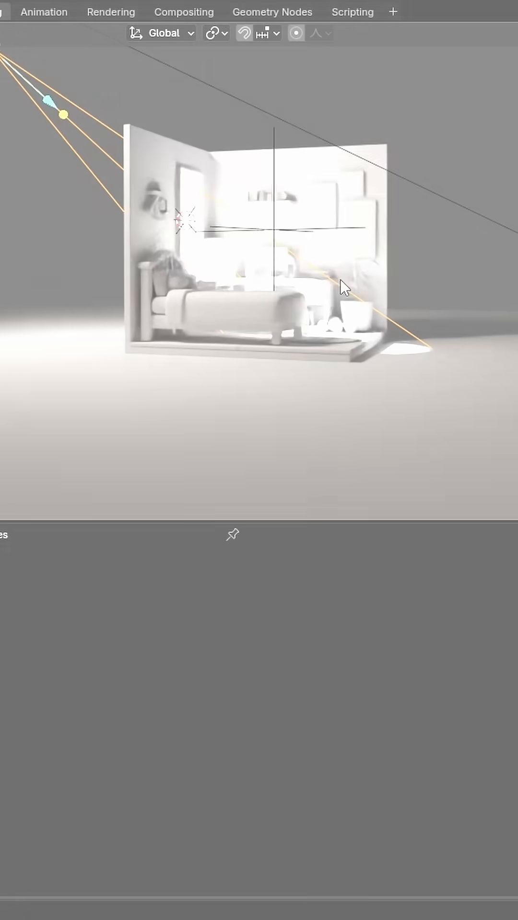
# - Select the bed mesh so its blanket can get the blue-grey #8797C0 base colour
pyautogui.click(370, 731)
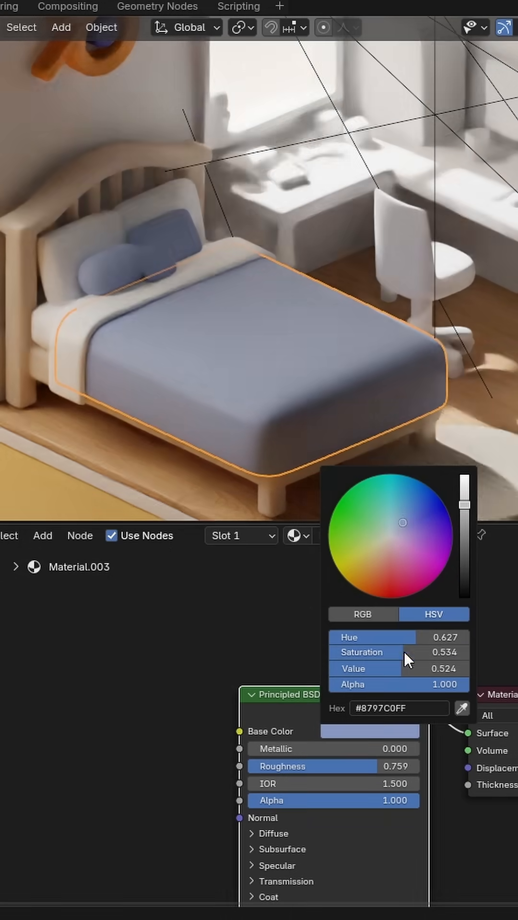